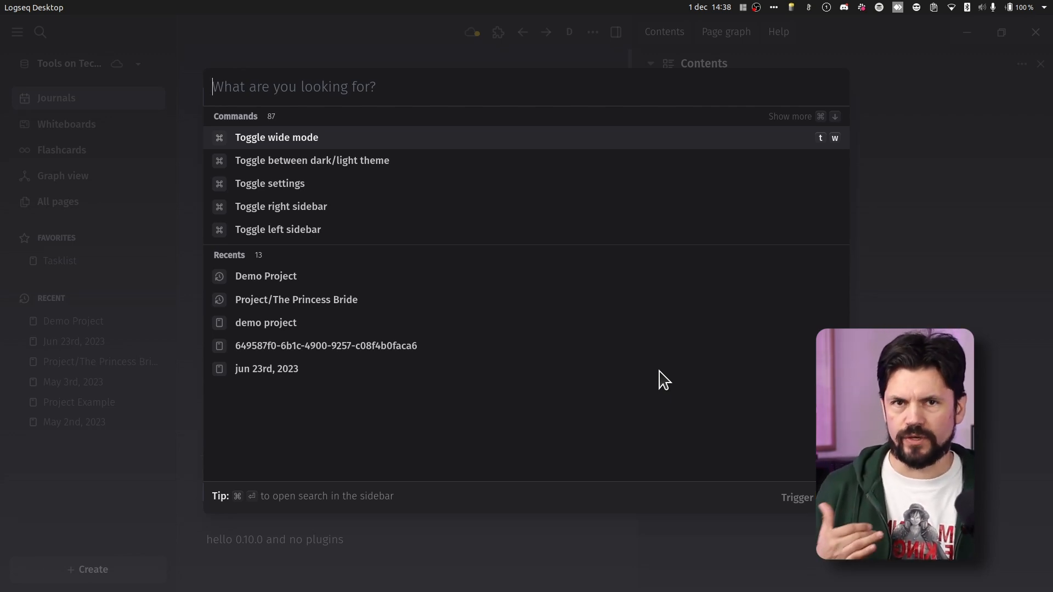
mouse_move(277, 229)
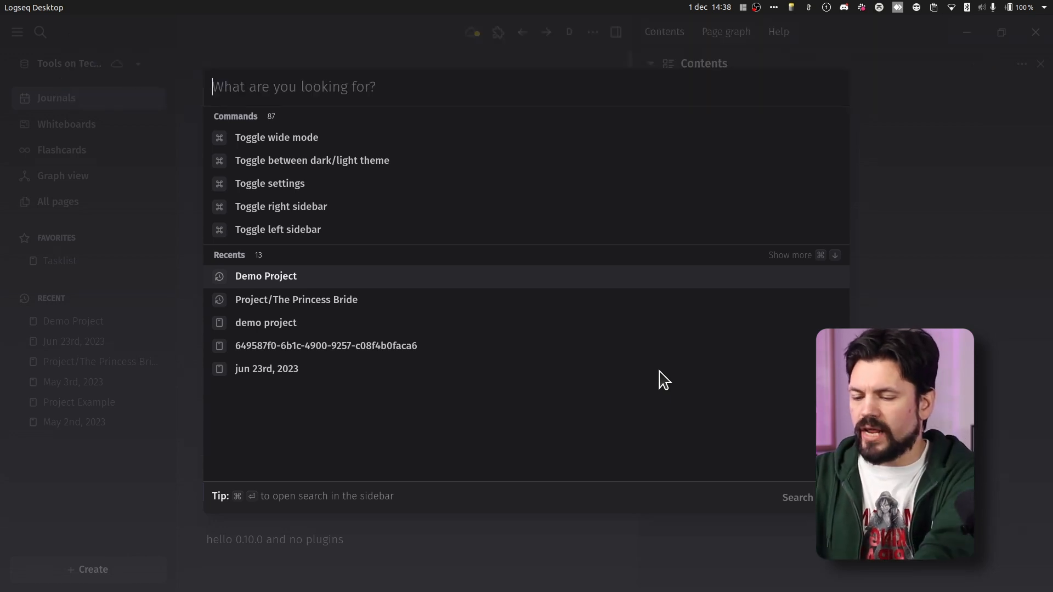
- Search for 'demo' and hover the Show more control beside the Pages group
type("demo")
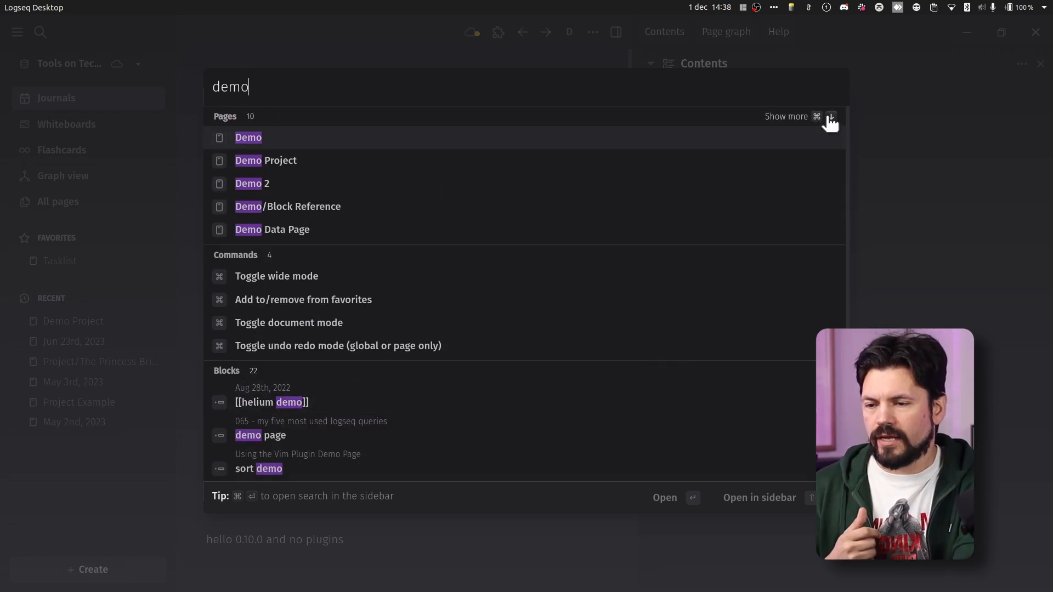
left_click(830, 116)
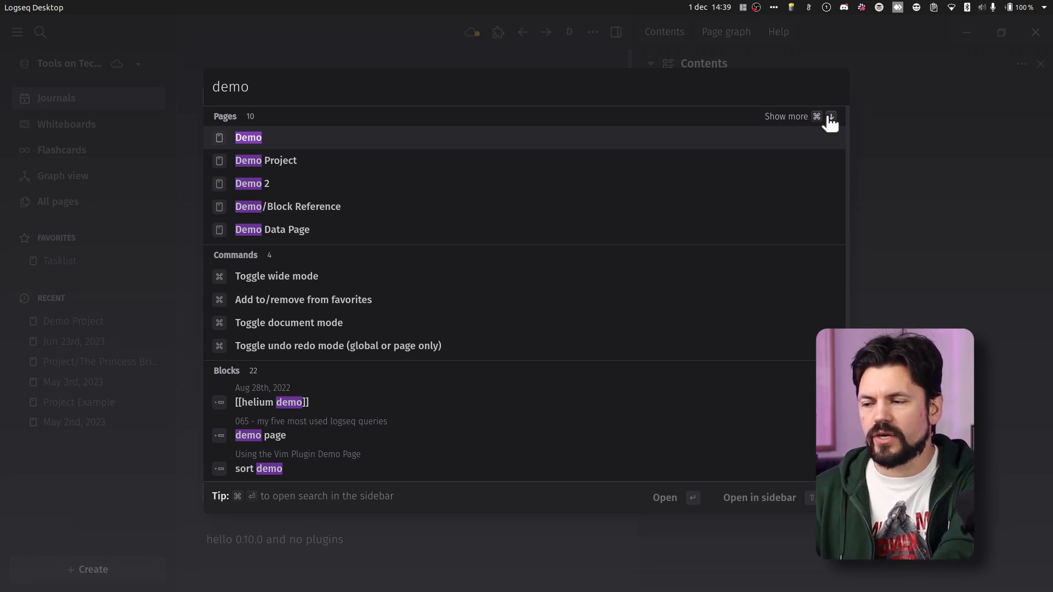
- Retype the search as 'demo', open the Demo page result, then go back to the journals
scroll("down", 3)
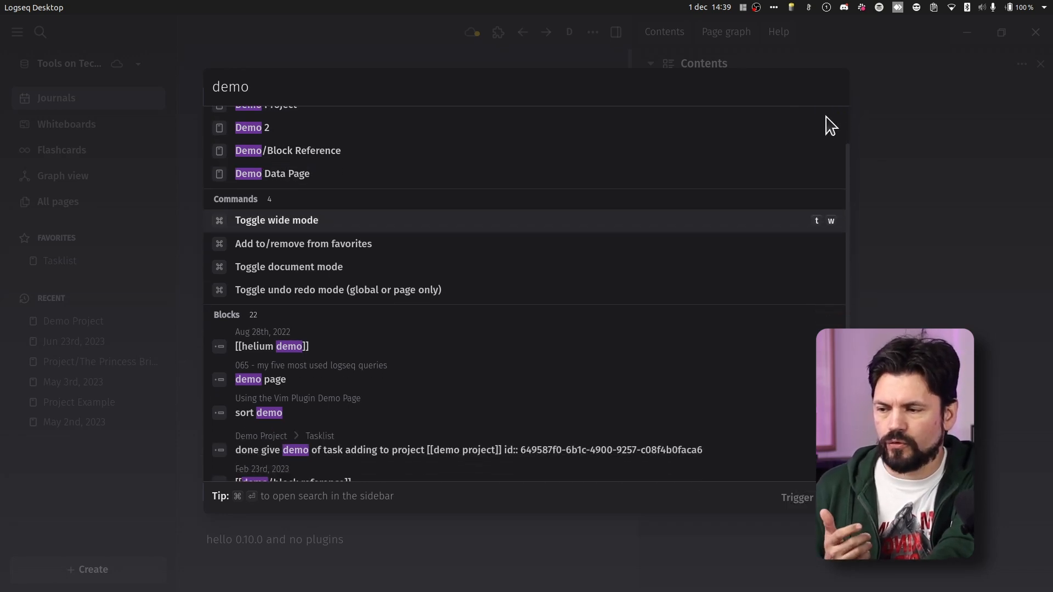
scroll("up", 3)
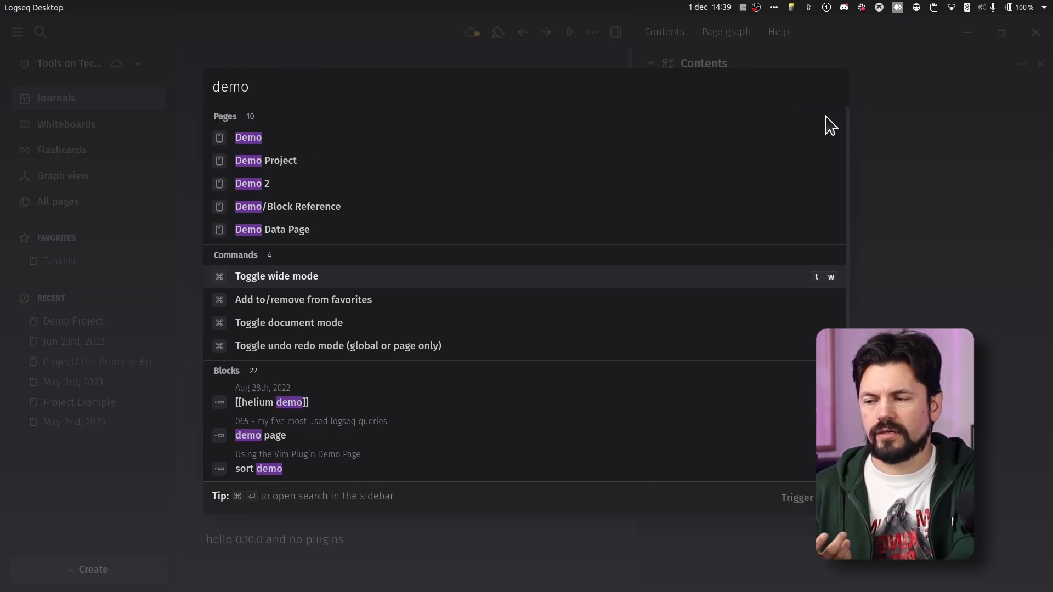
key("Backspace")
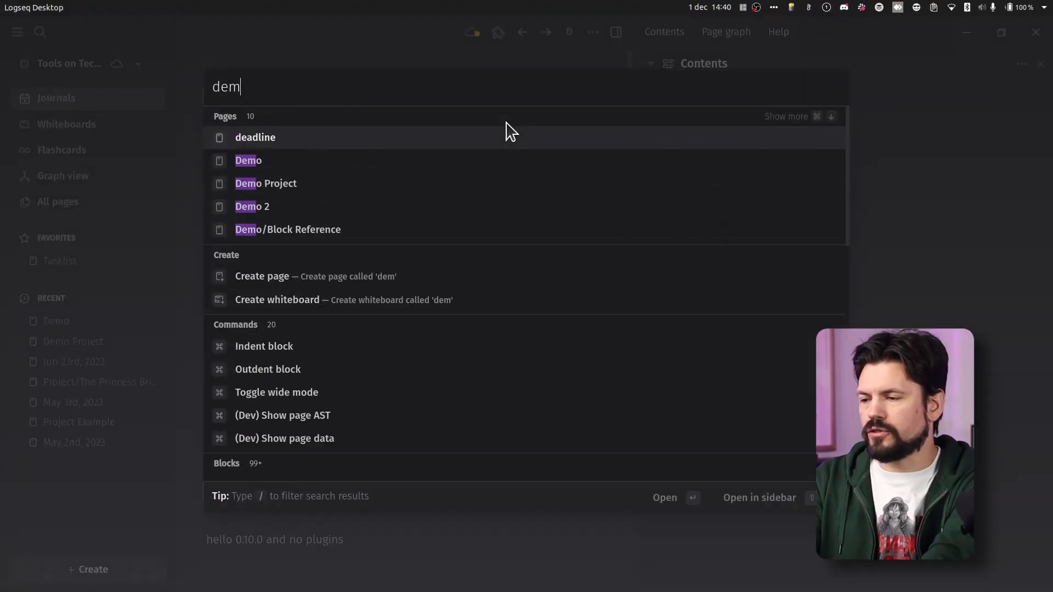
type("o")
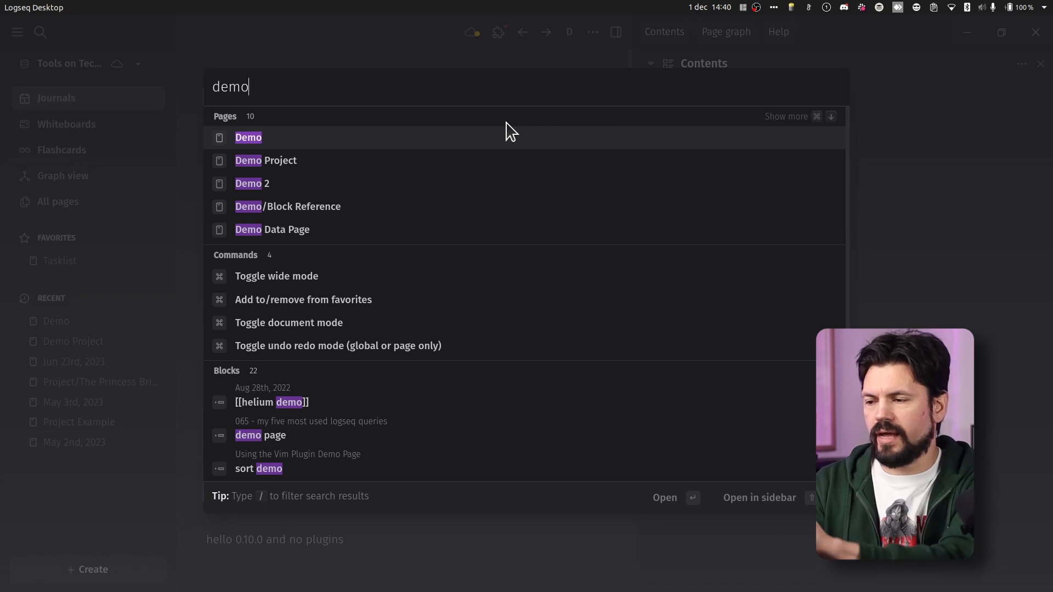
left_click(248, 139)
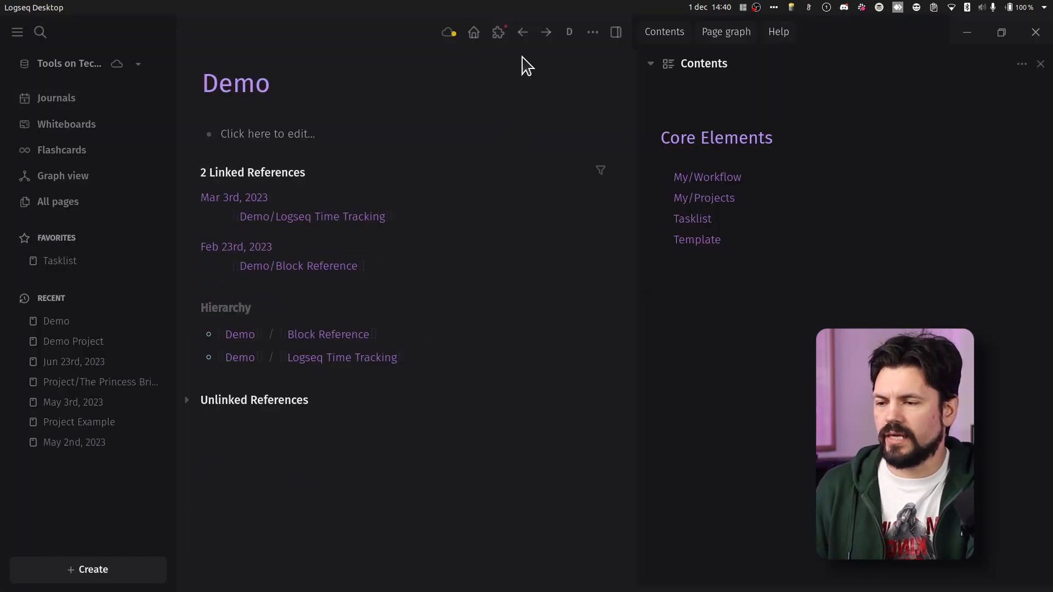
left_click(522, 32)
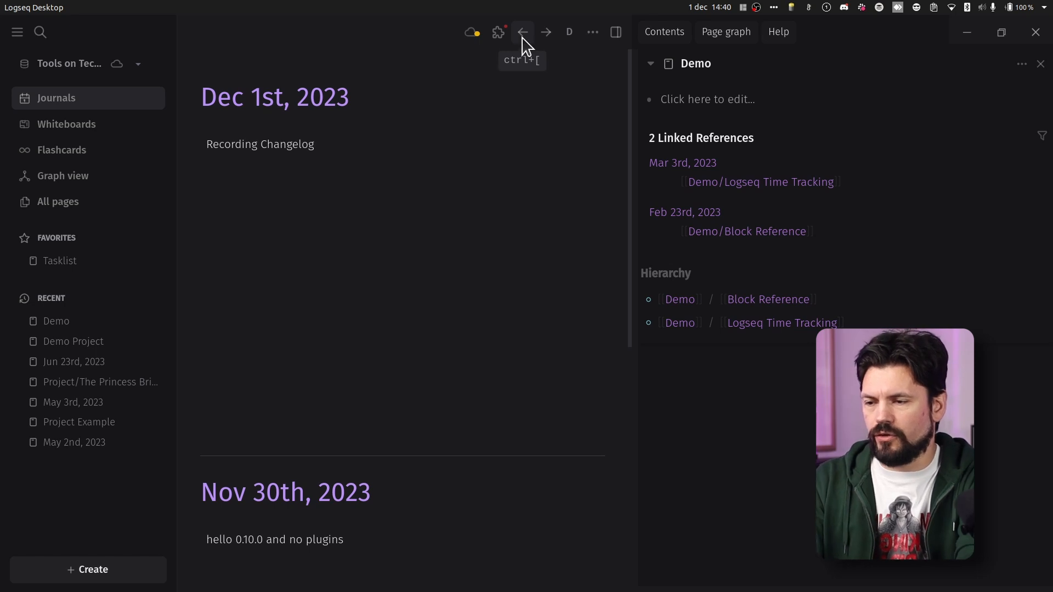
mouse_move(525, 42)
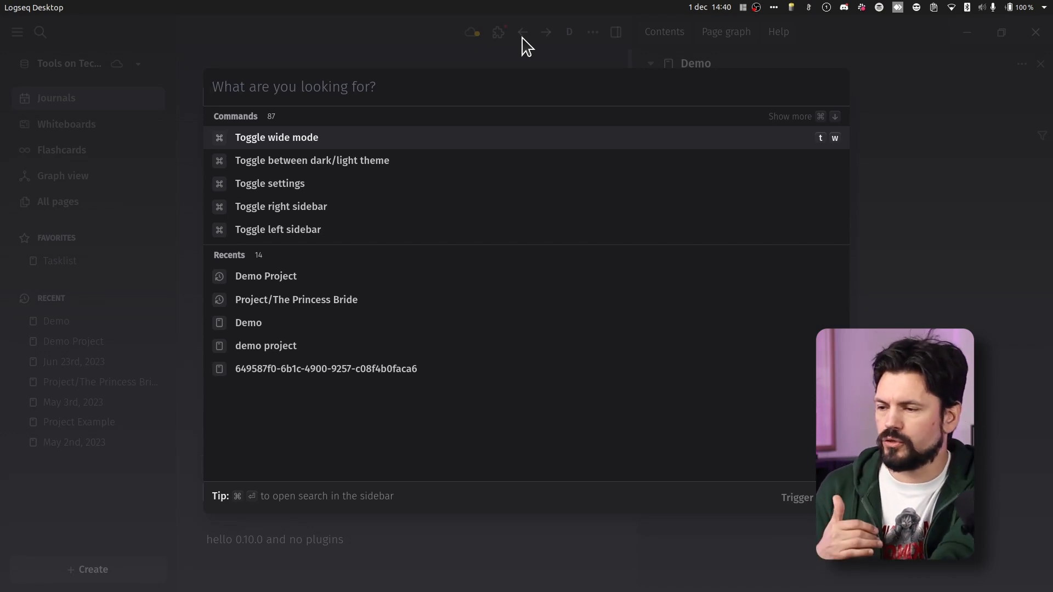
- Filter the search results with '/' before switching to the Personal2 graph
type("/")
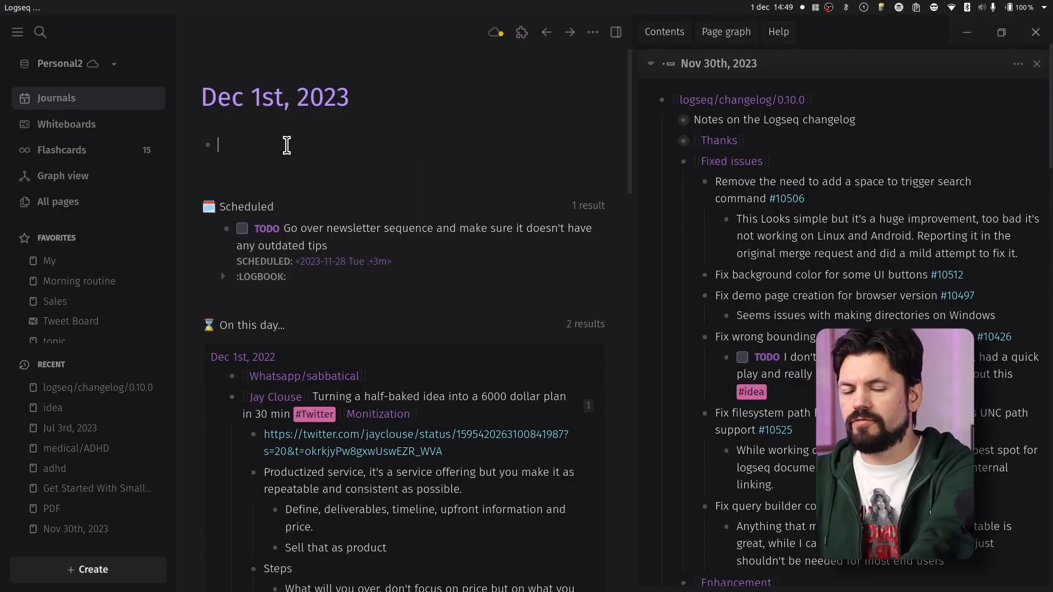
- Search the Personal2 graph for 'demo' to list matching pages, commands and blocks
left_click(39, 32)
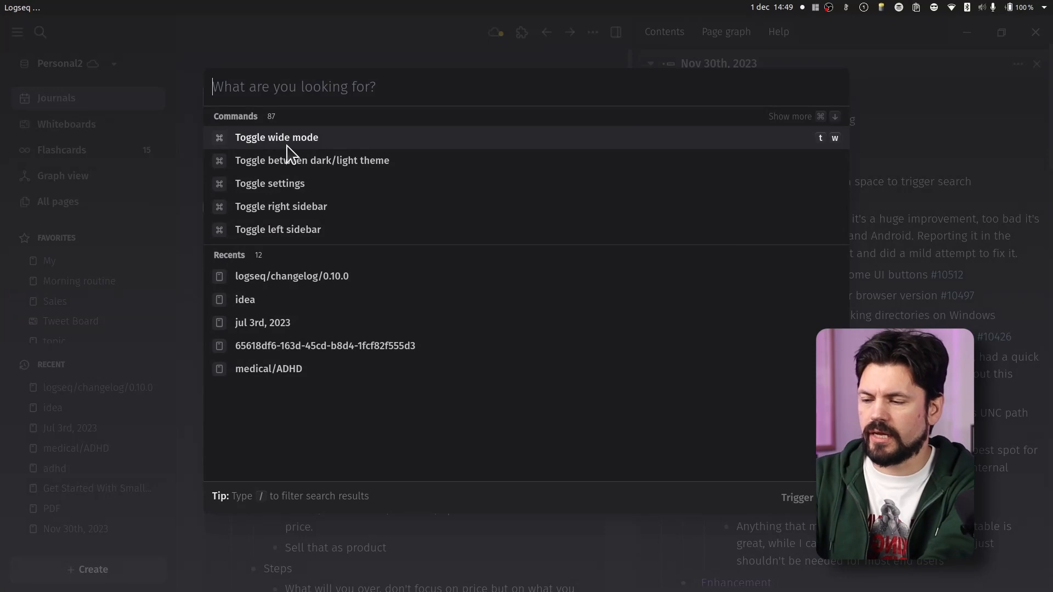
type("demo")
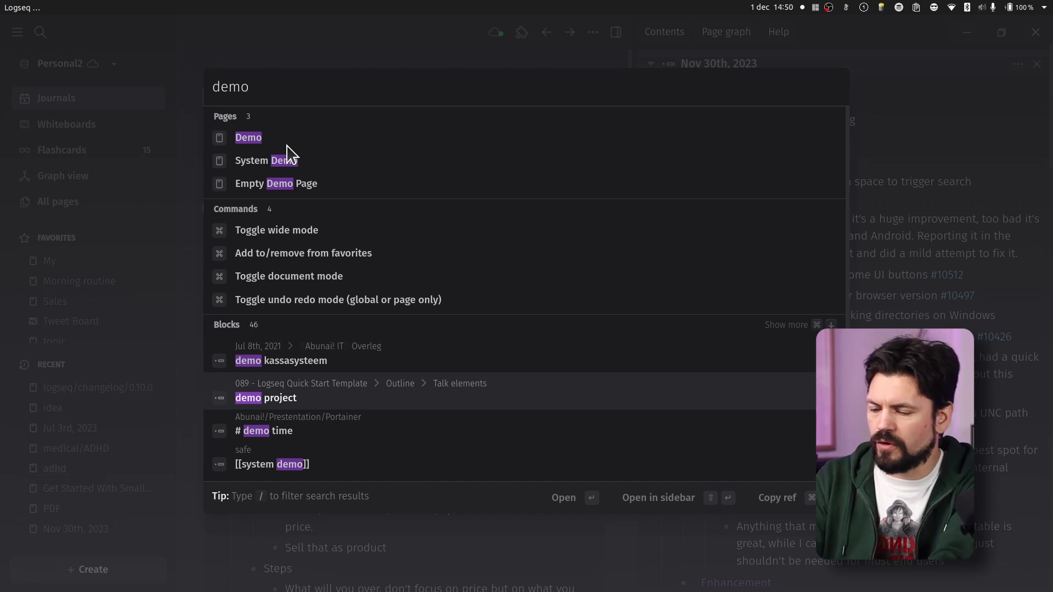
- Paste a ((uuid)) block reference into an empty journal block so it renders as Demo Project
key("Escape")
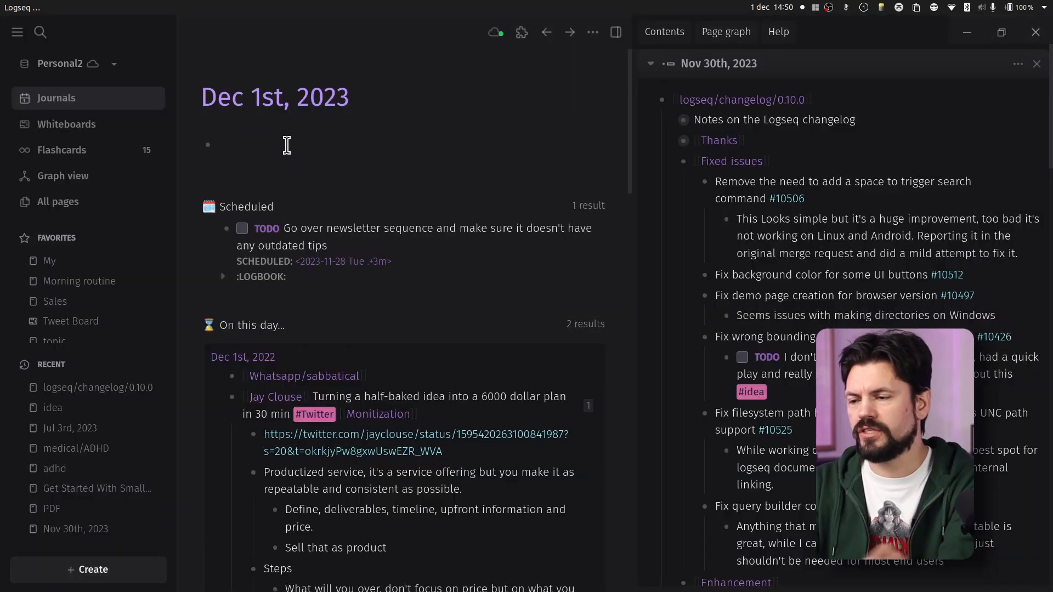
type("((65618e1e-c05e-4f47-9640-1c884663220e))")
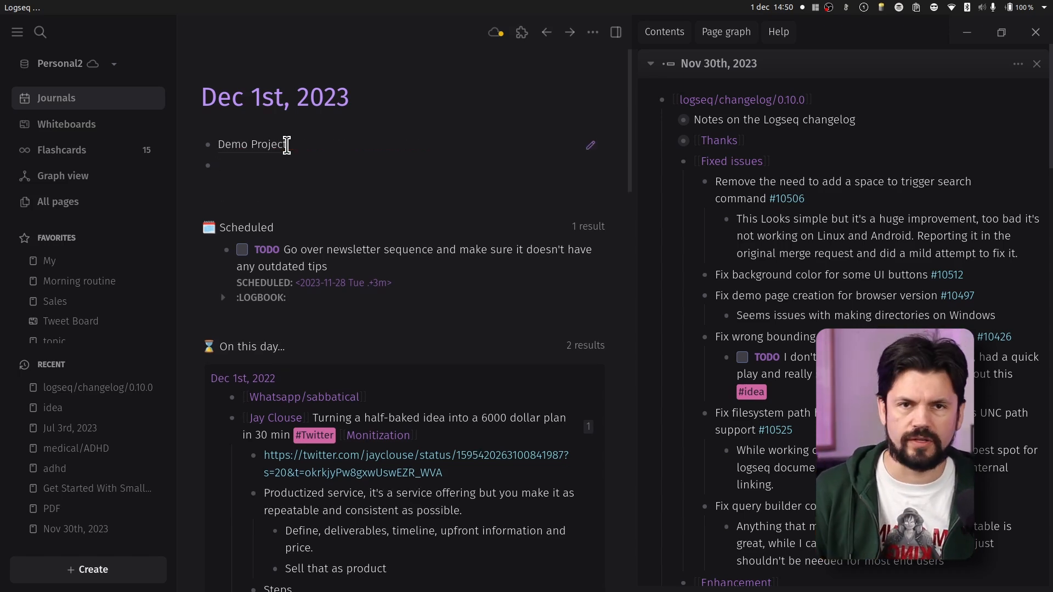
left_click(222, 166)
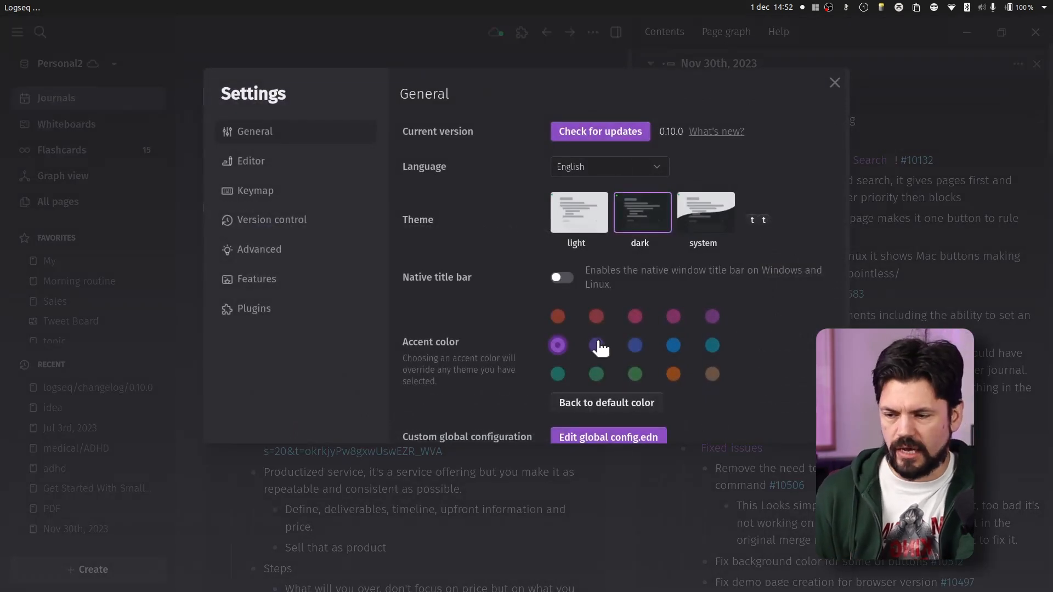
mouse_move(635, 374)
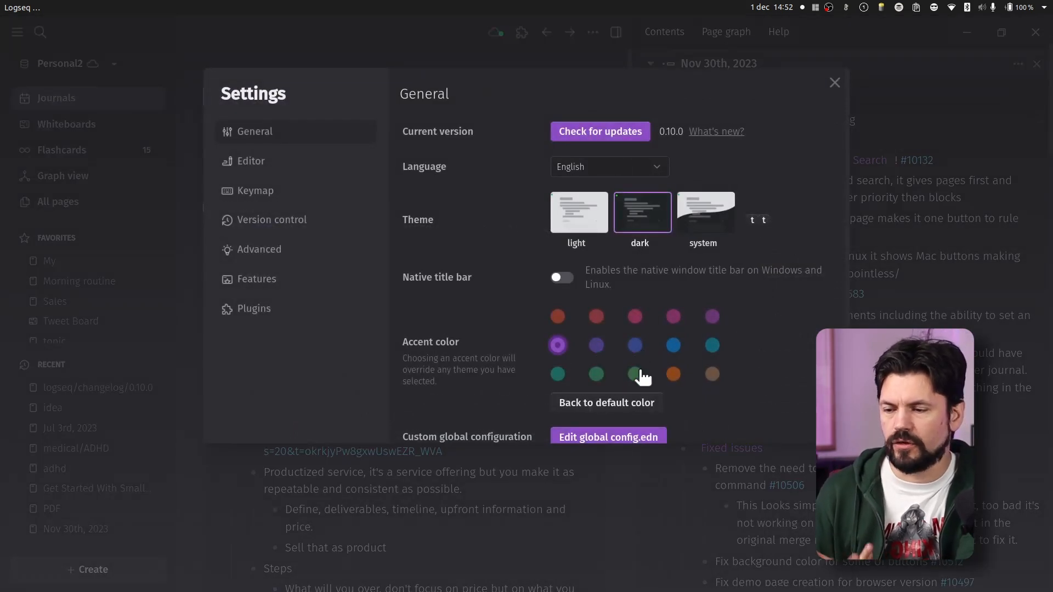
- Preview the orange and blue accent colours, then return to purple
left_click(672, 374)
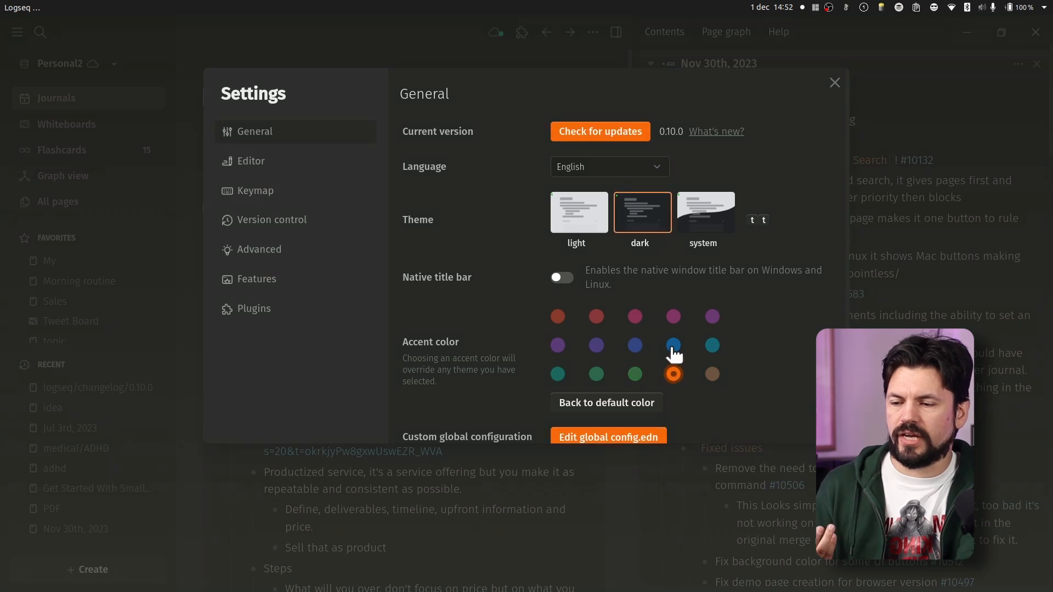
left_click(672, 346)
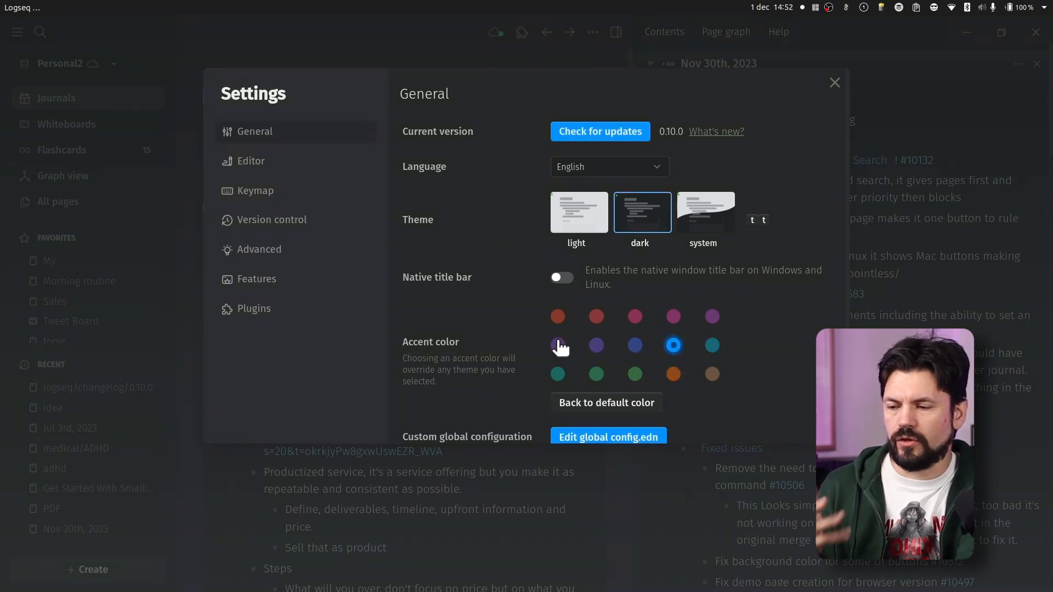
left_click(557, 346)
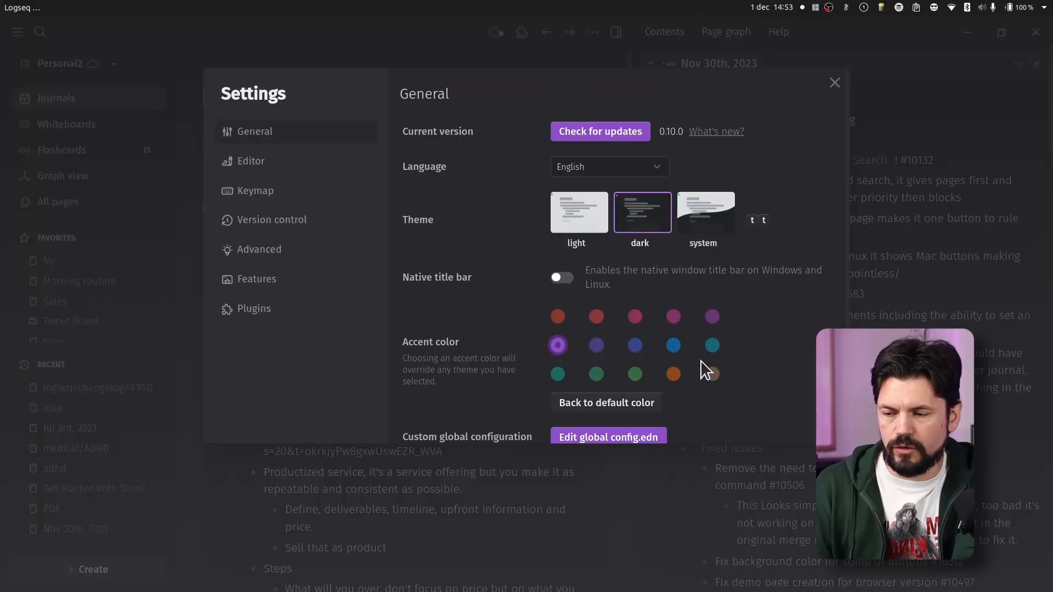
scroll("down", 3)
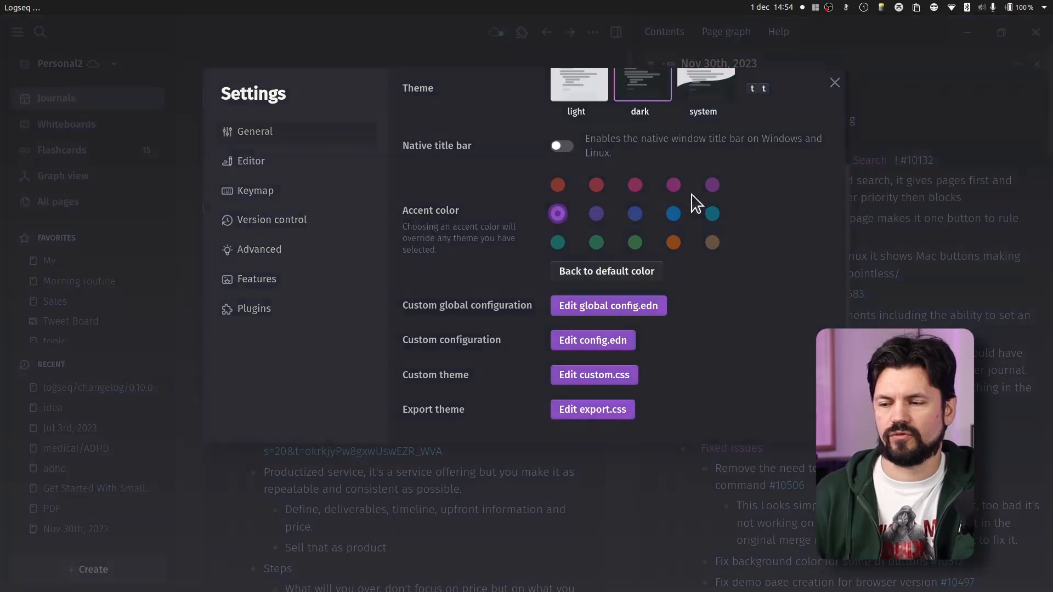
- Close Settings and expand the changelog's Thanks block listing contributors
left_click(833, 82)
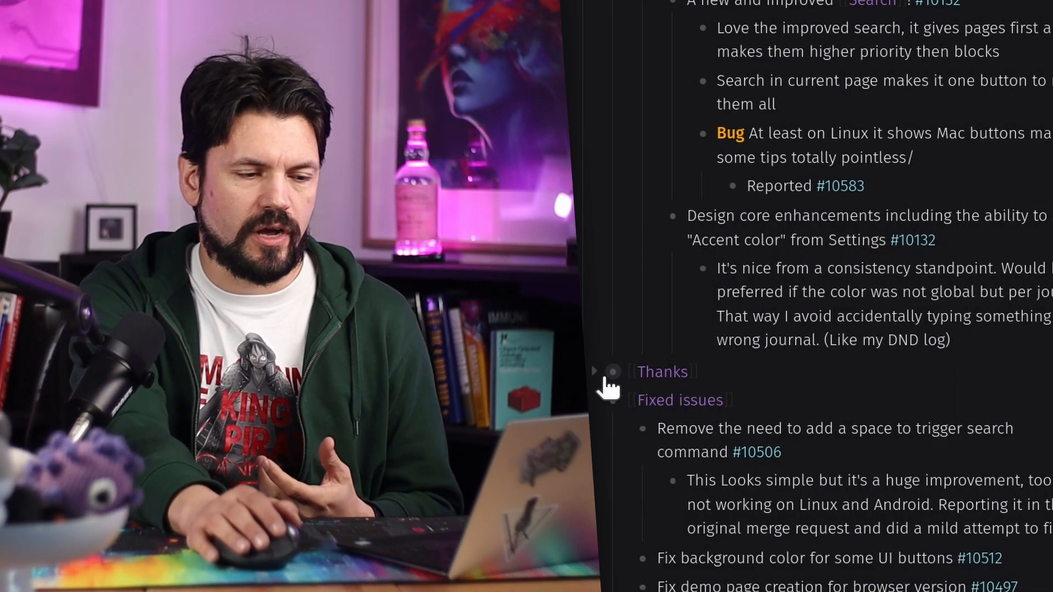
left_click(593, 371)
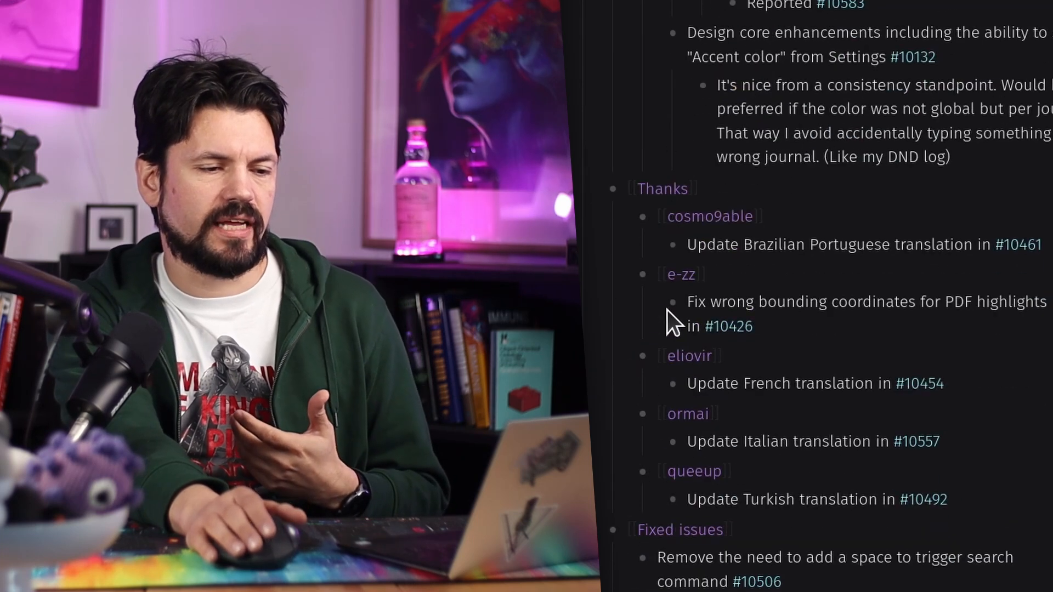
scroll("down", 3)
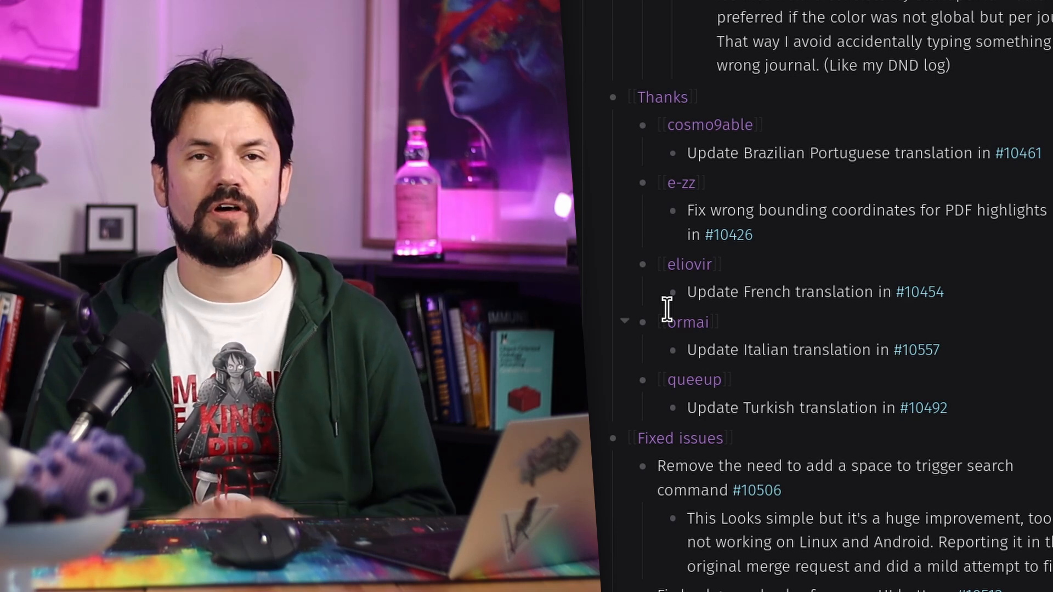
scroll("down", 3)
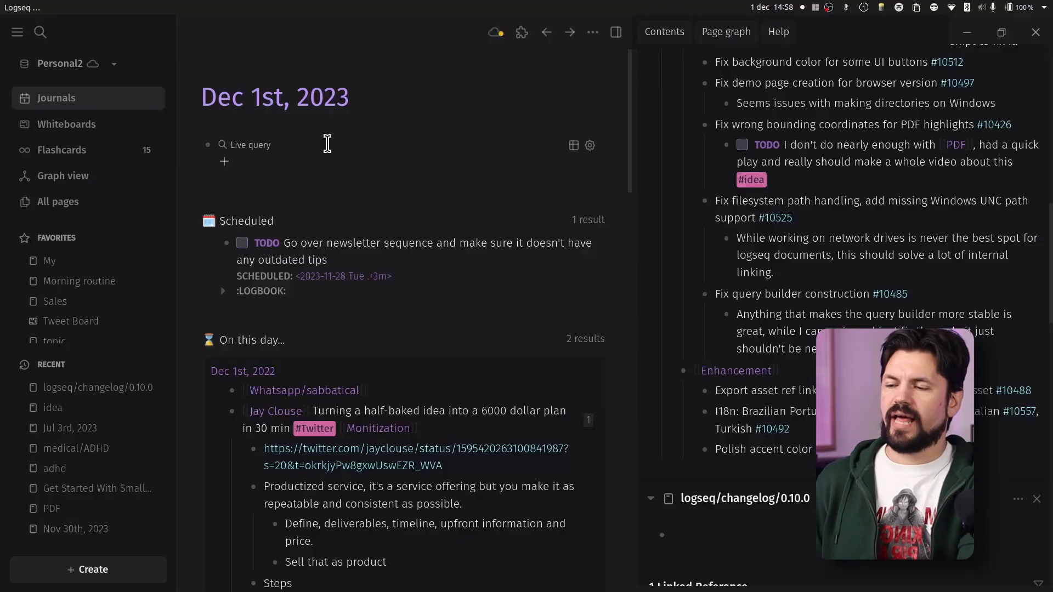
- Open the Add filter/operator list under the Live query block
left_click(224, 163)
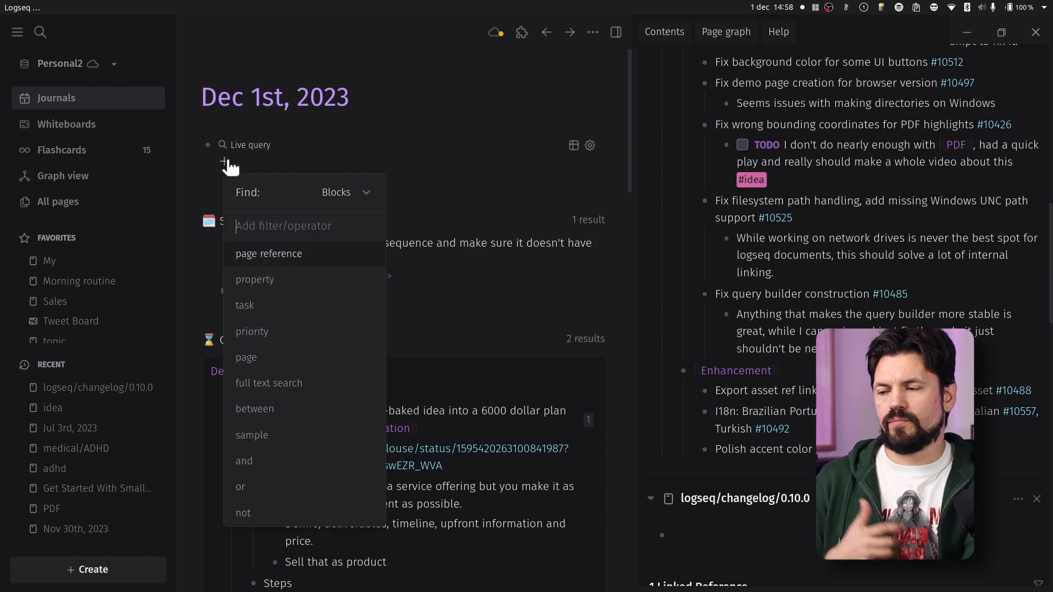